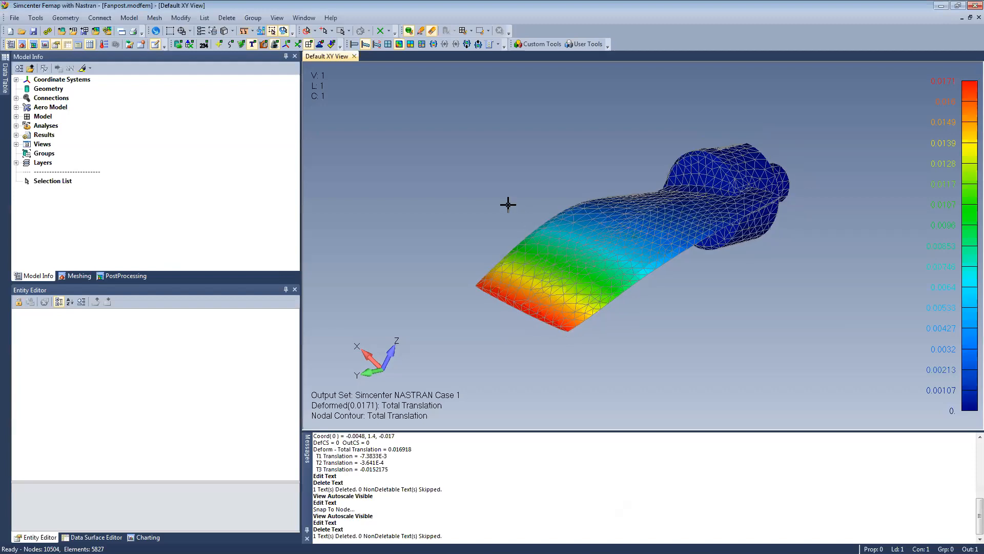
mouse_move(402, 182)
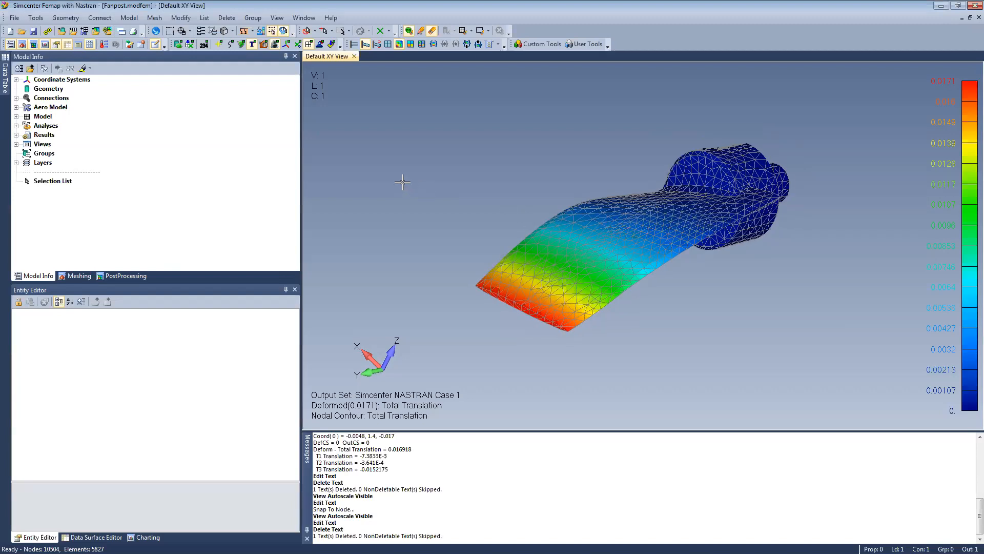
Switch picking to Material and list the 7075-T651 Al Plate material's properties in the messages pane
right_click(402, 182)
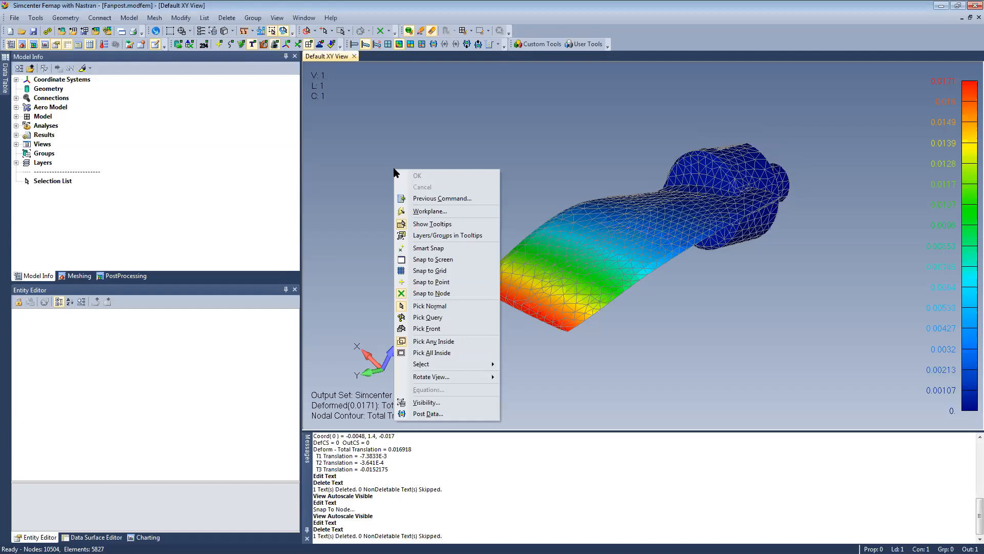
mouse_move(439, 189)
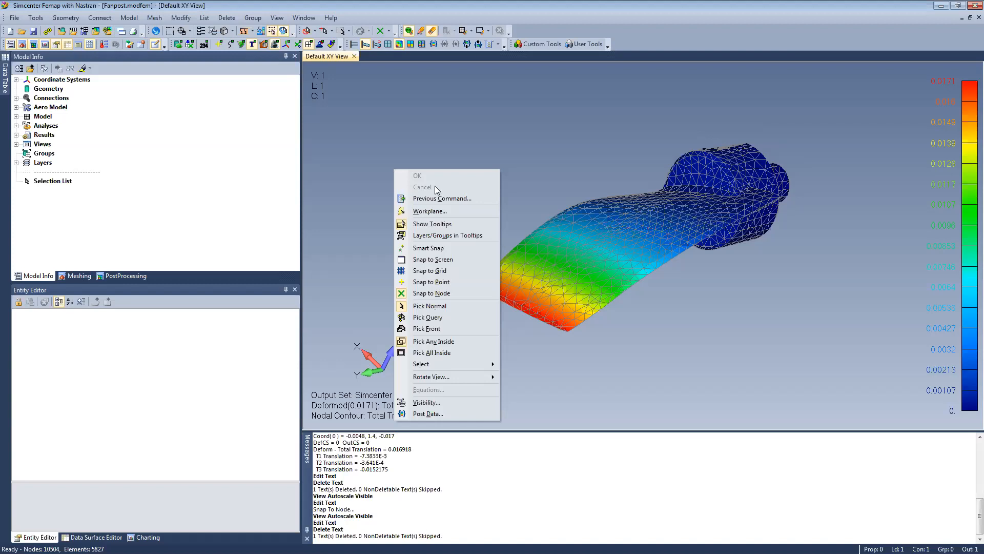
mouse_move(432, 223)
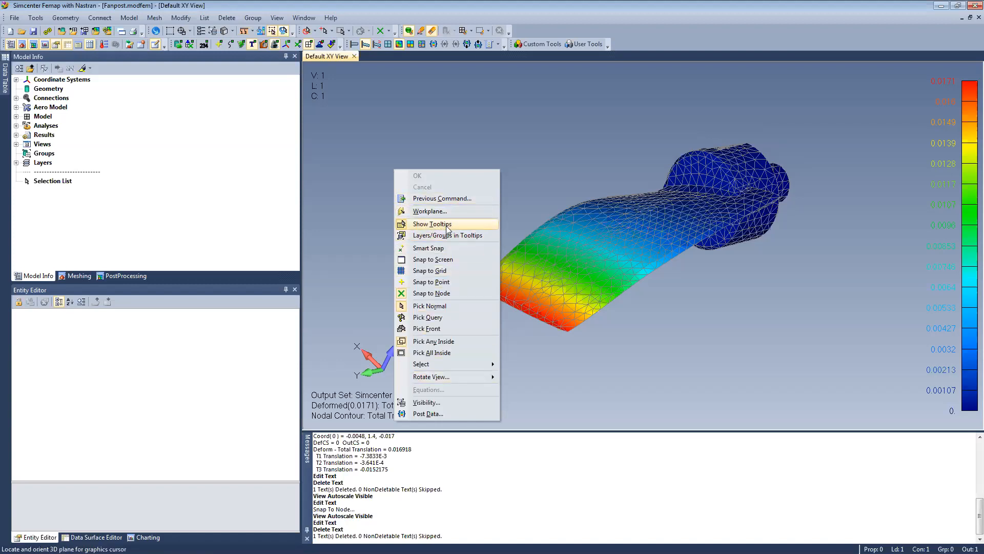
mouse_move(442, 230)
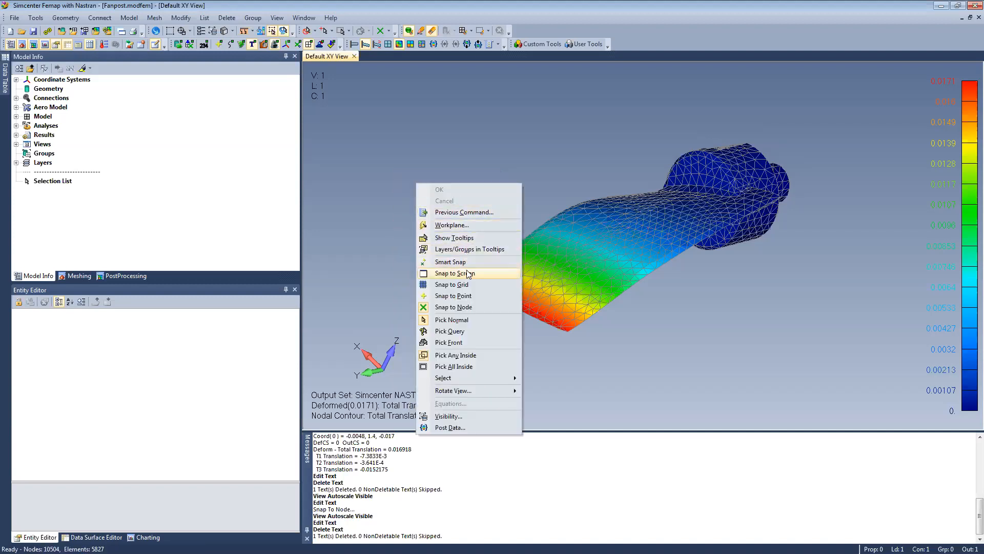
mouse_move(475, 320)
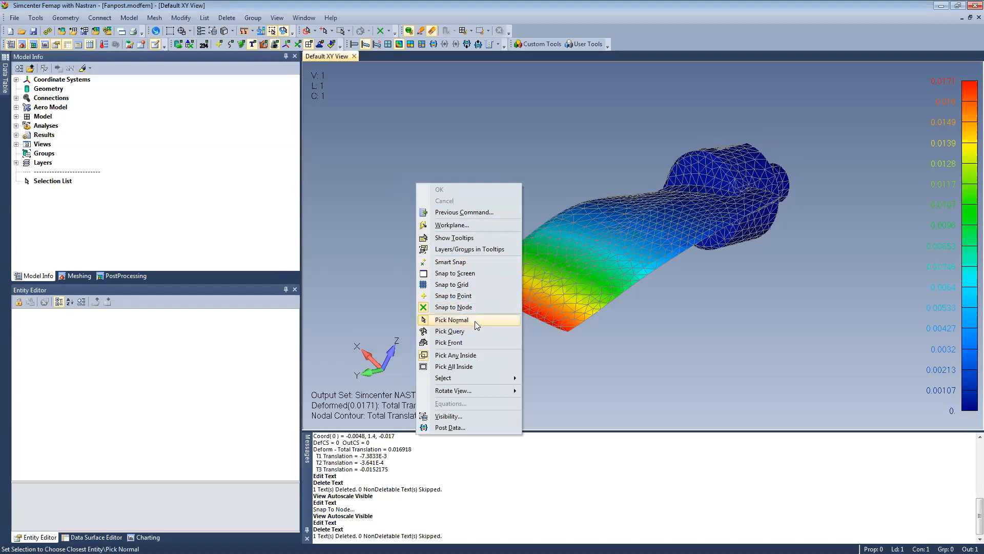
mouse_move(465, 342)
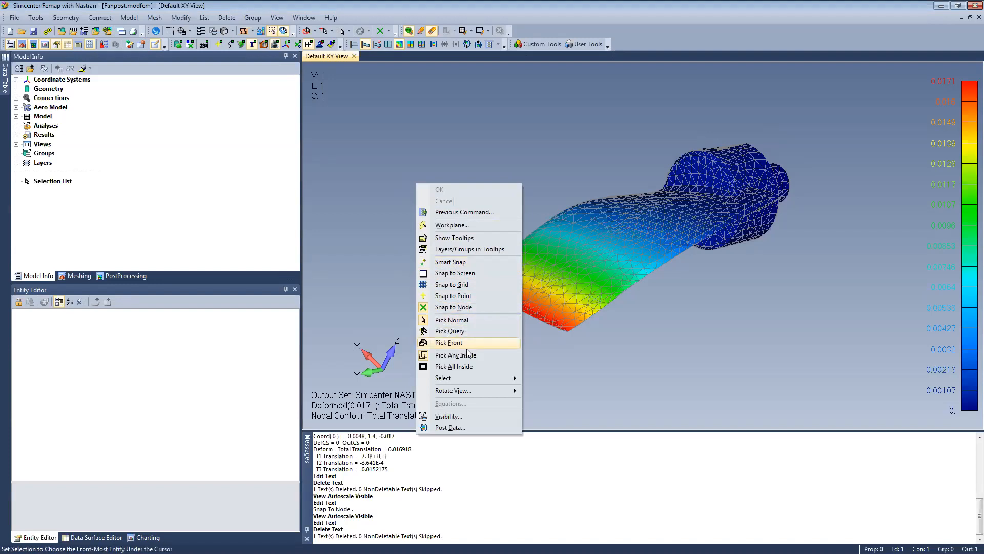
mouse_move(480, 355)
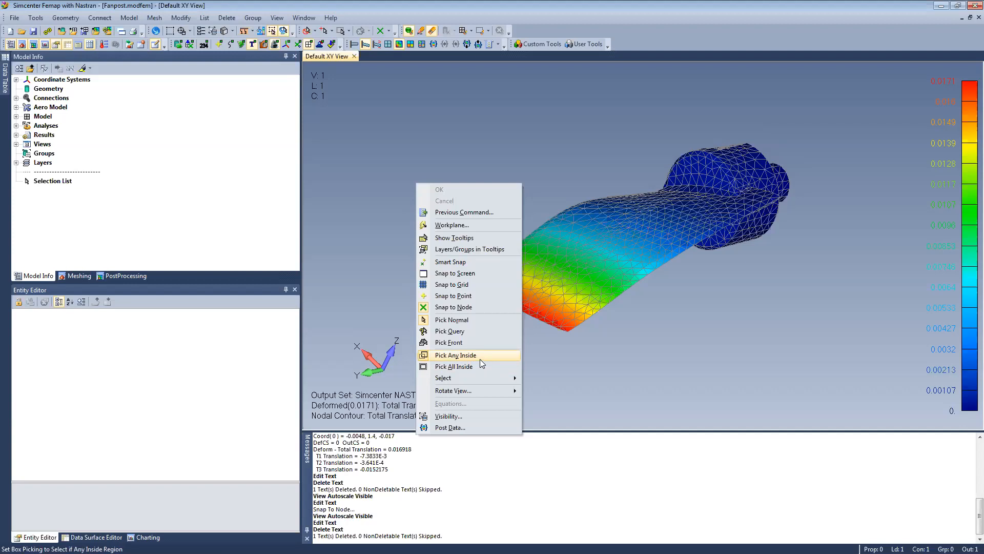
mouse_move(448, 416)
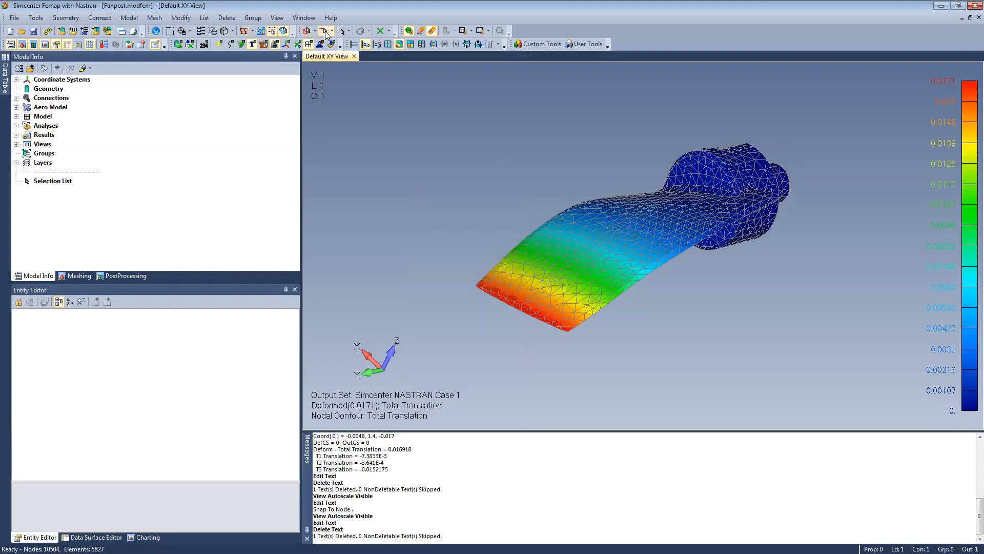
click(318, 30)
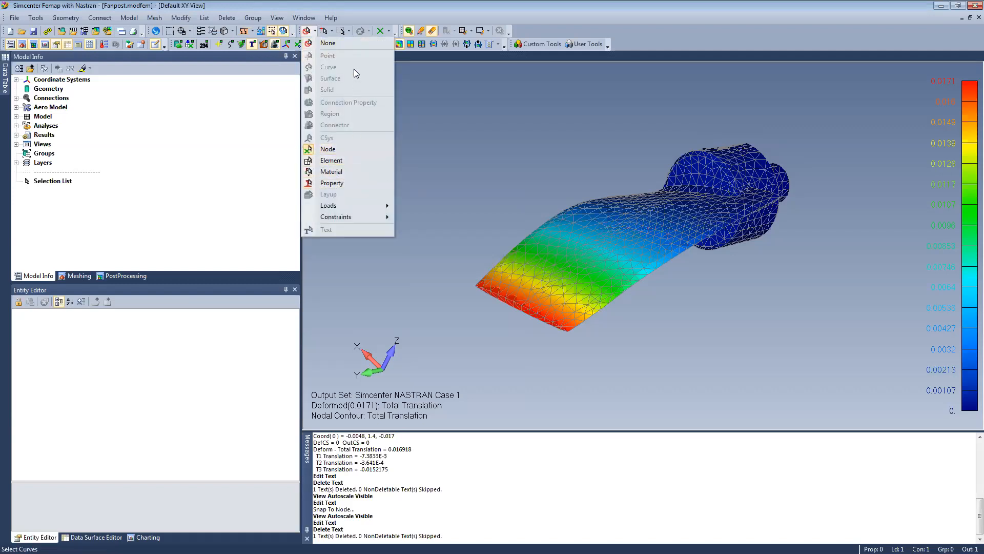
click(343, 176)
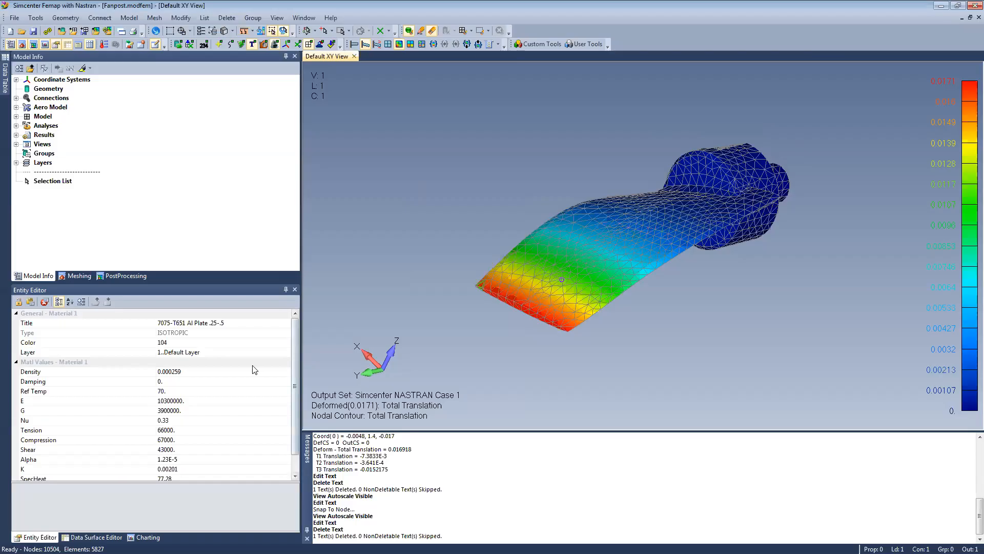
scroll(down, 3)
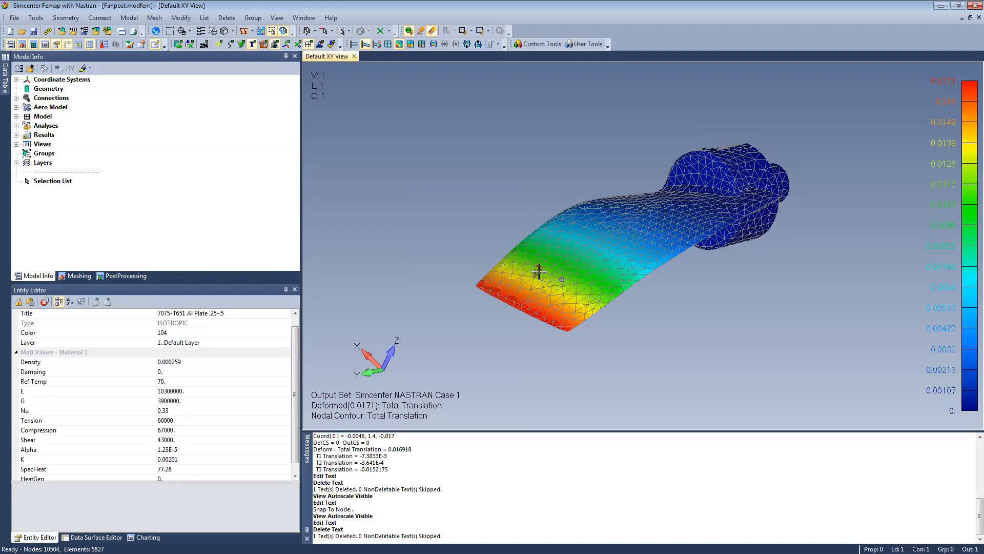
right_click(535, 272)
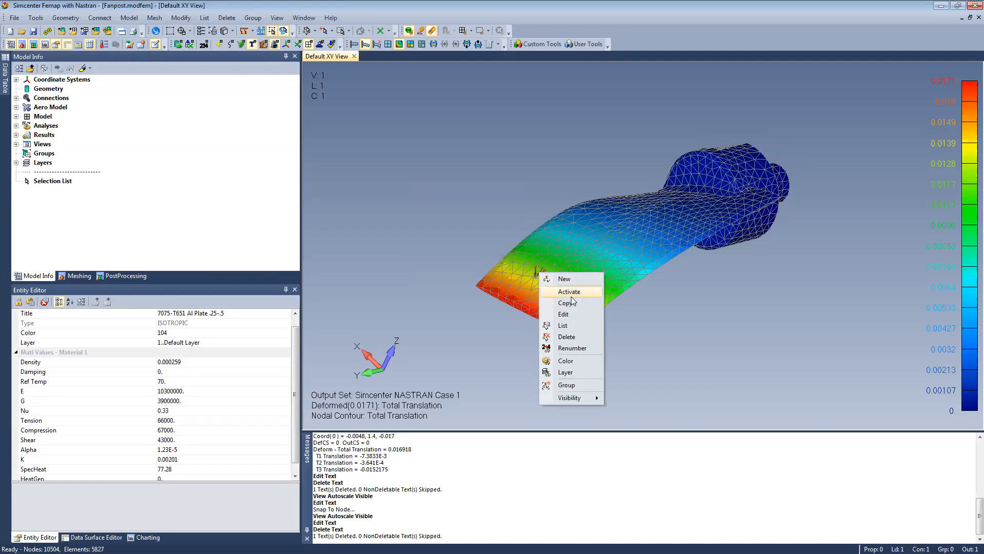
click(563, 313)
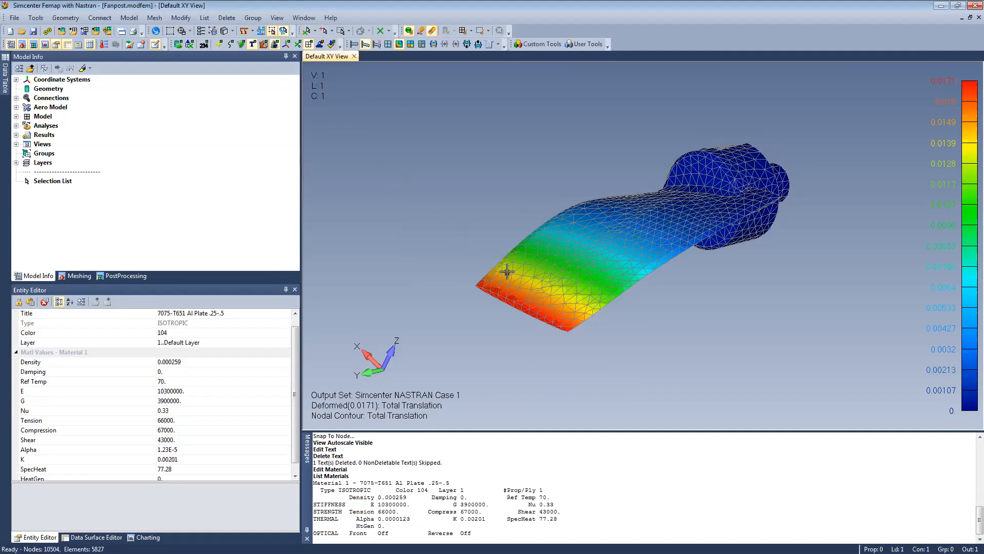
Load node 16420 near the blade's red tip into the Entity Editor to see its coordinates
right_click(507, 274)
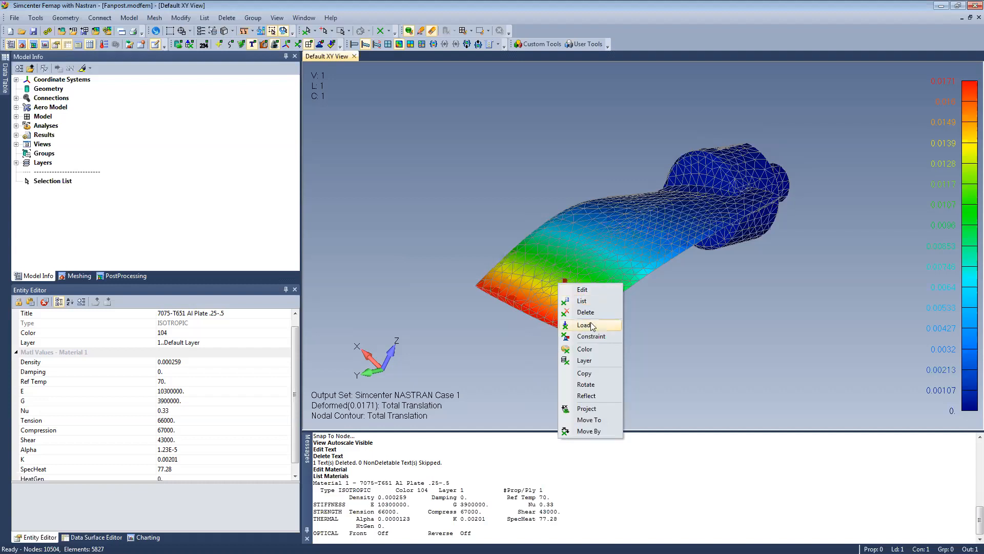
mouse_move(601, 336)
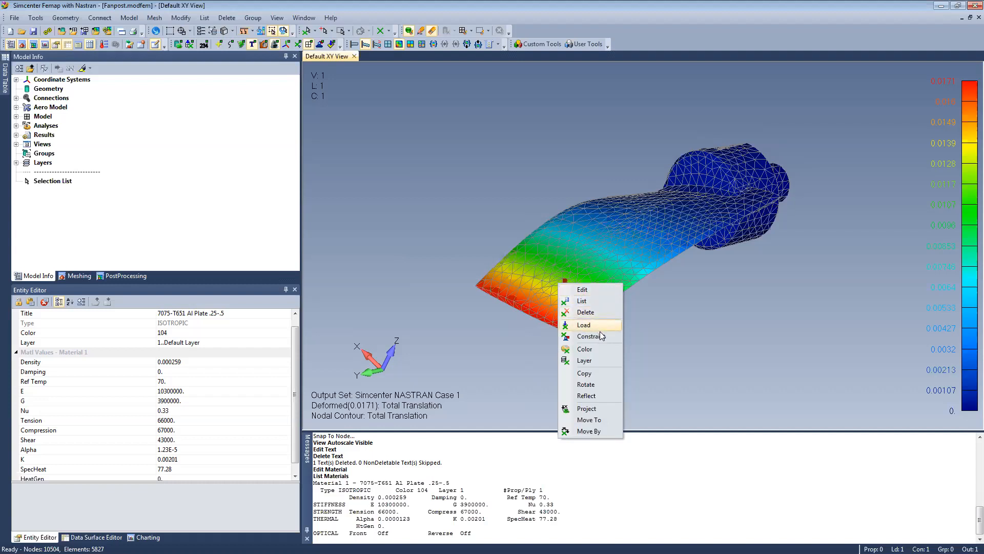
mouse_move(585, 384)
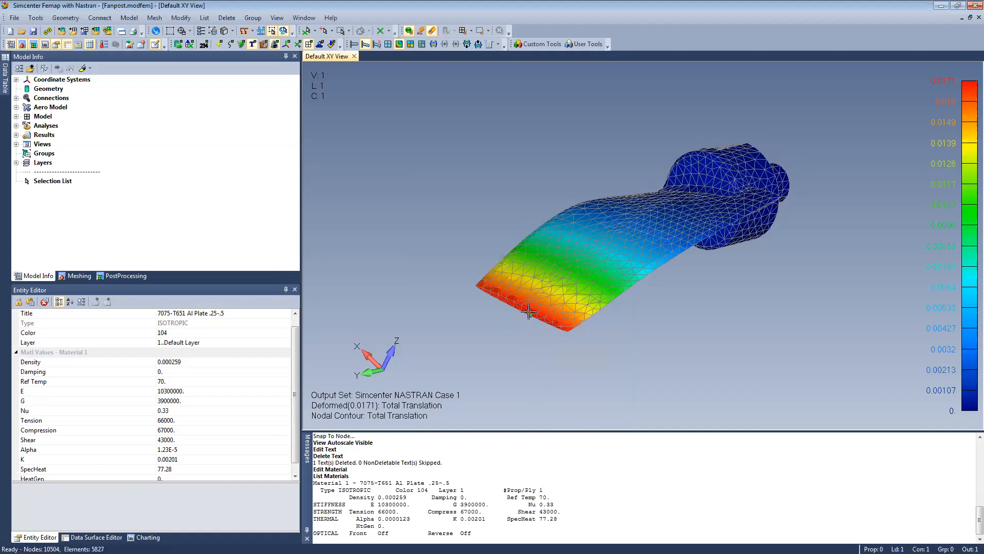
click(515, 311)
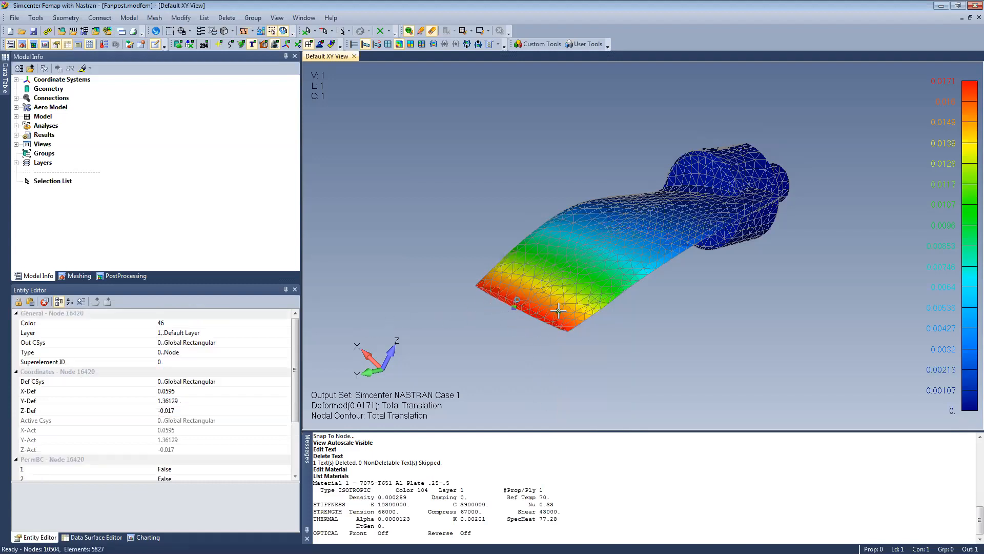
mouse_move(522, 312)
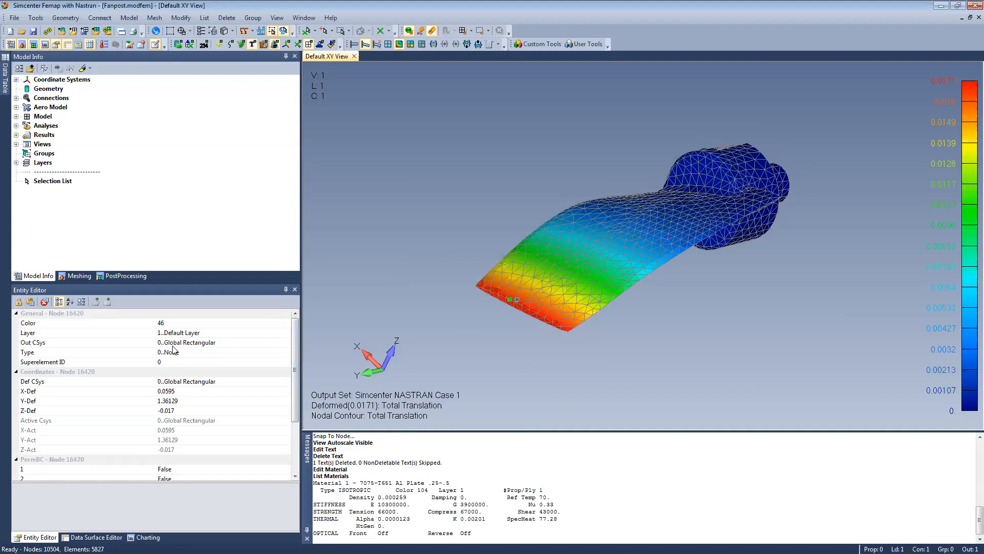
scroll(down, 3)
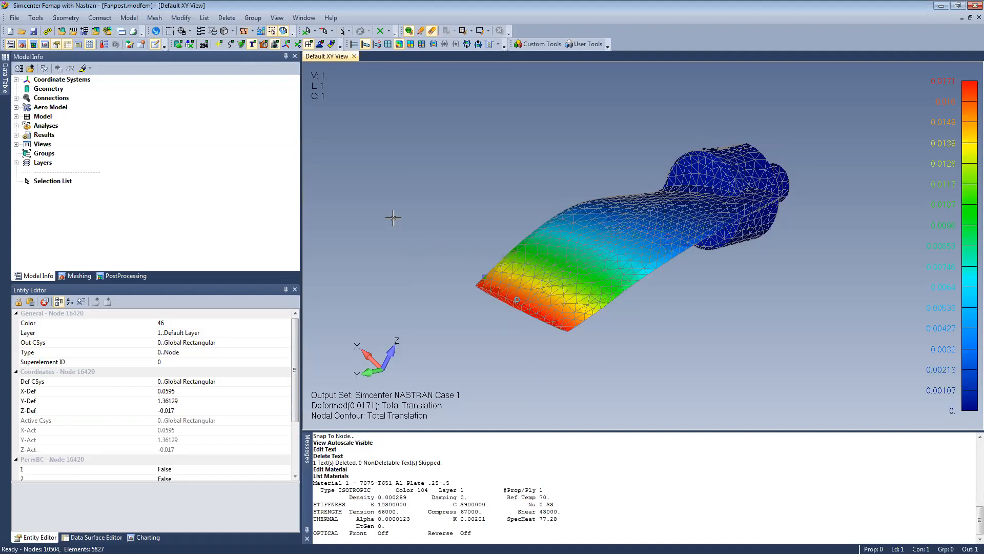
right_click(392, 217)
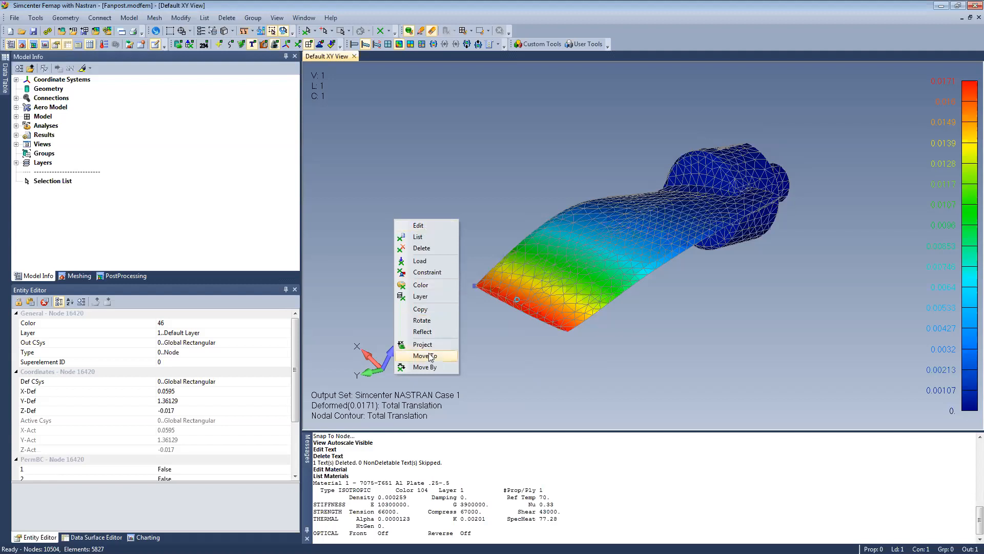
mouse_move(426, 297)
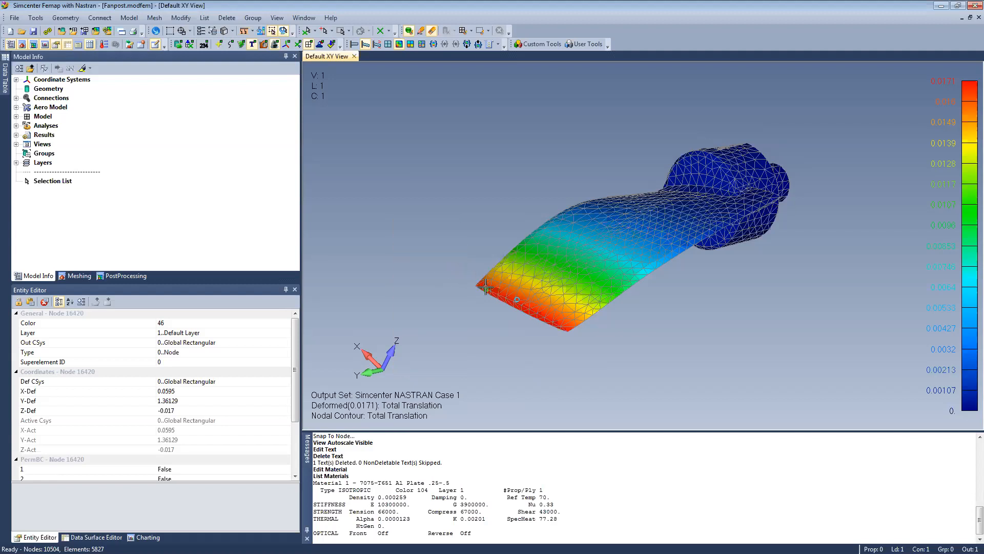
right_click(486, 285)
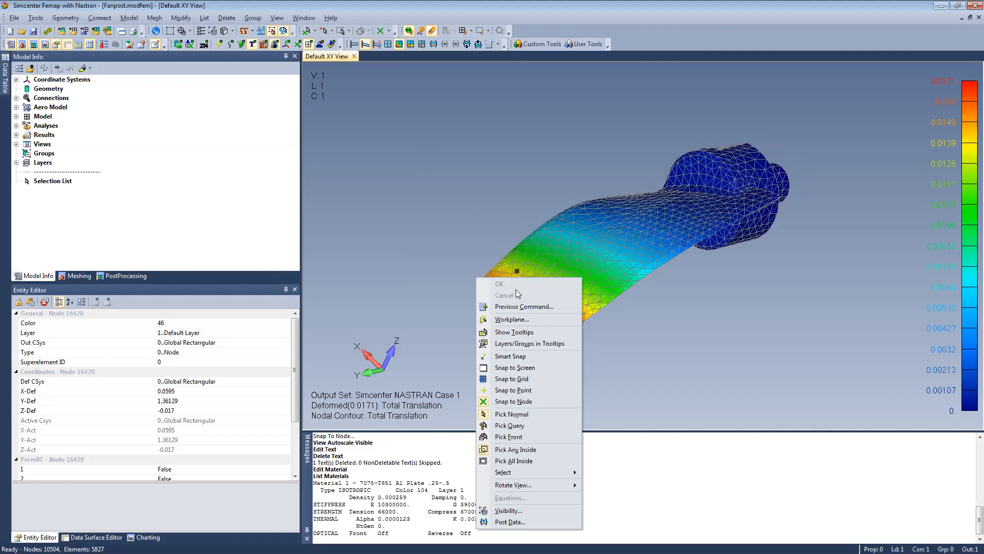
mouse_move(518, 437)
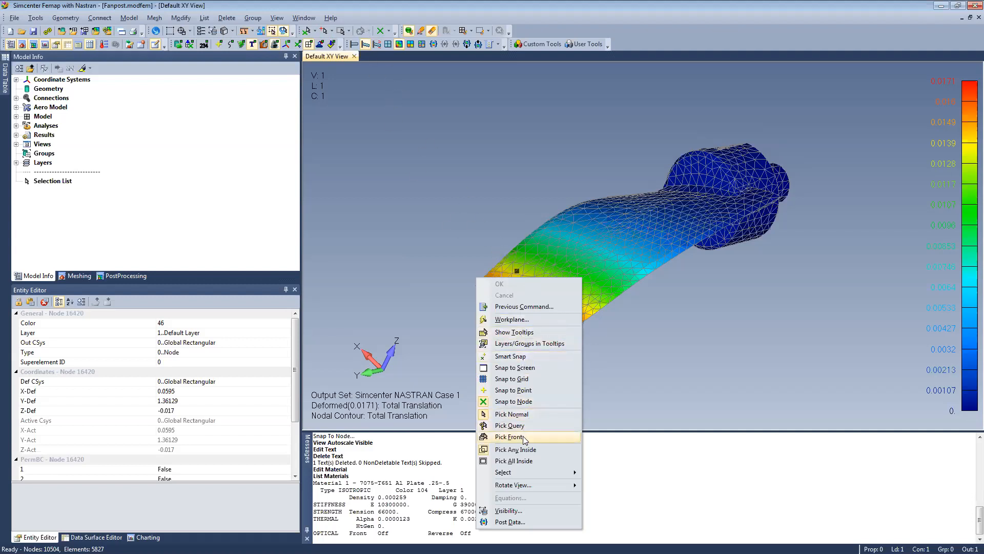
mouse_move(526, 332)
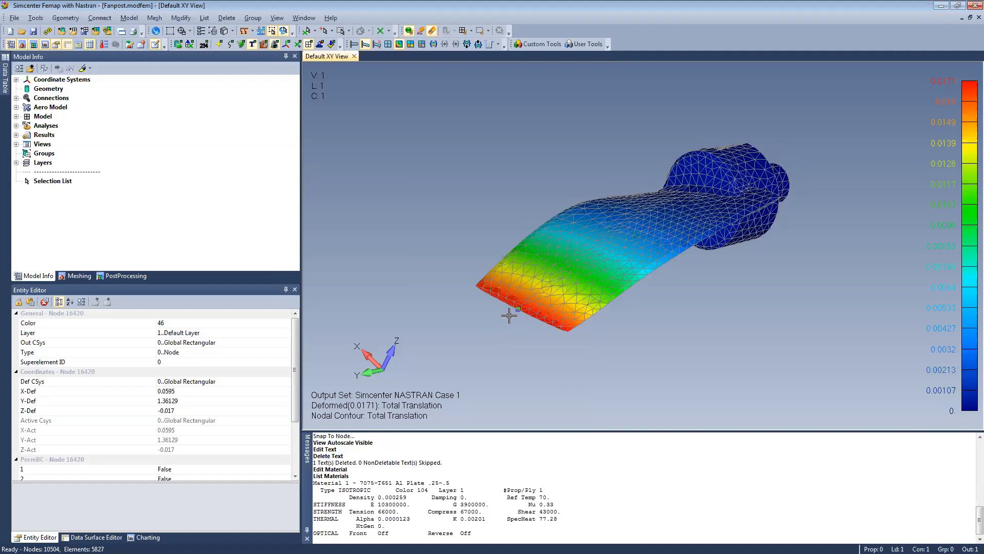
mouse_move(511, 312)
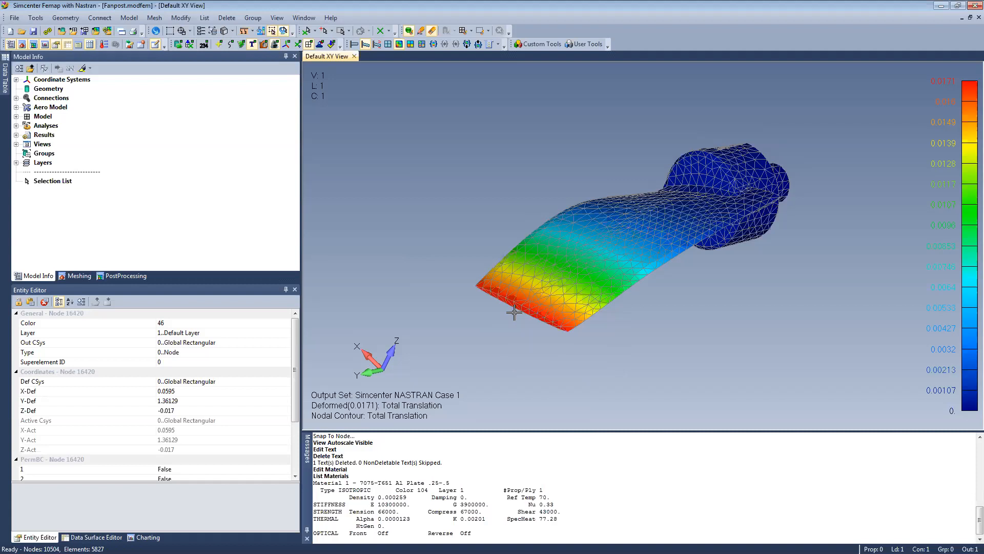
Convert node 16542's translation tooltip to a text annotation, then toggle text display off
right_click(514, 312)
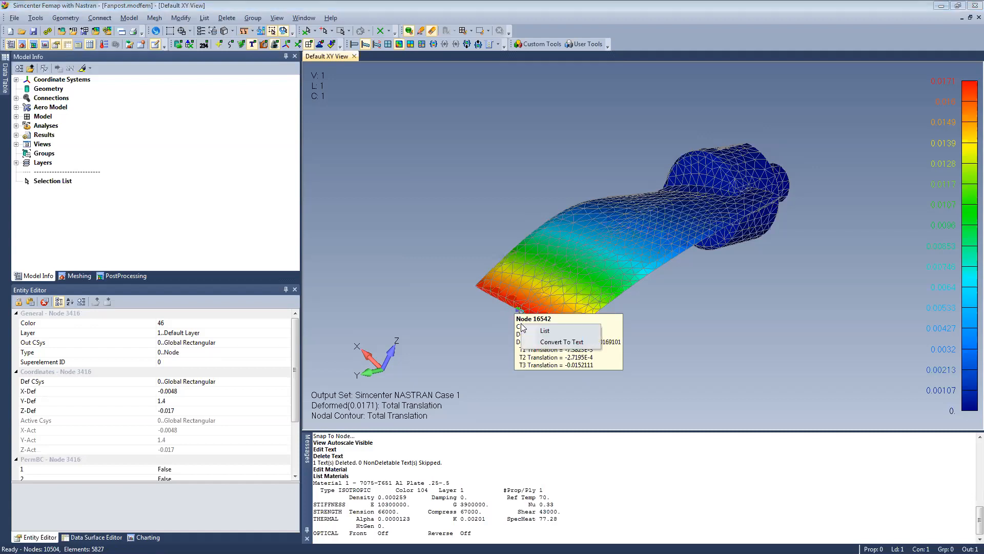
click(545, 330)
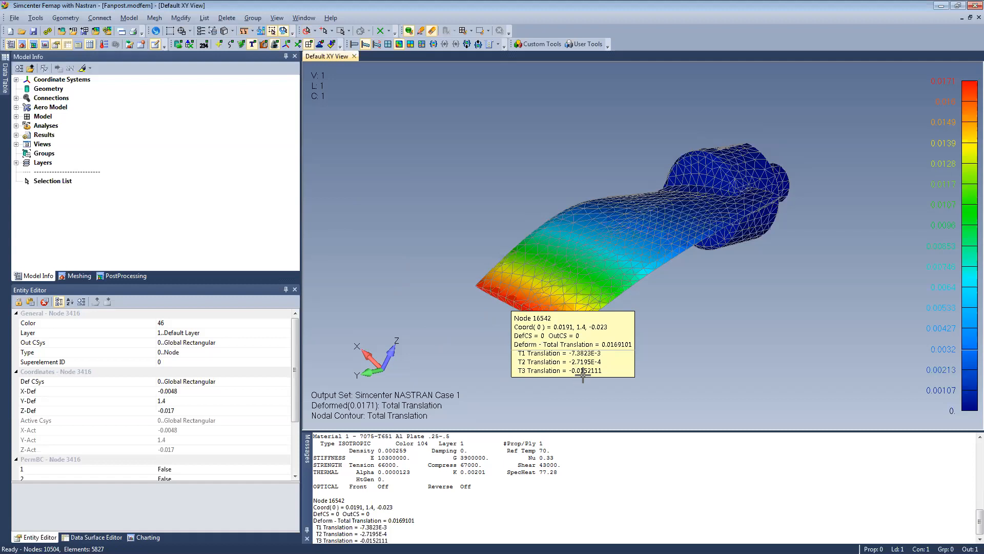
mouse_move(260, 45)
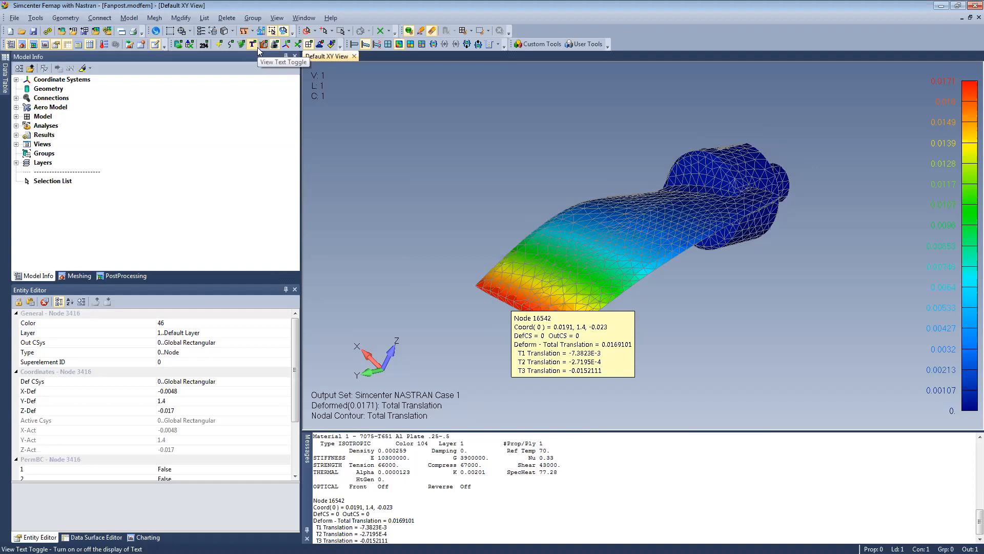
click(252, 44)
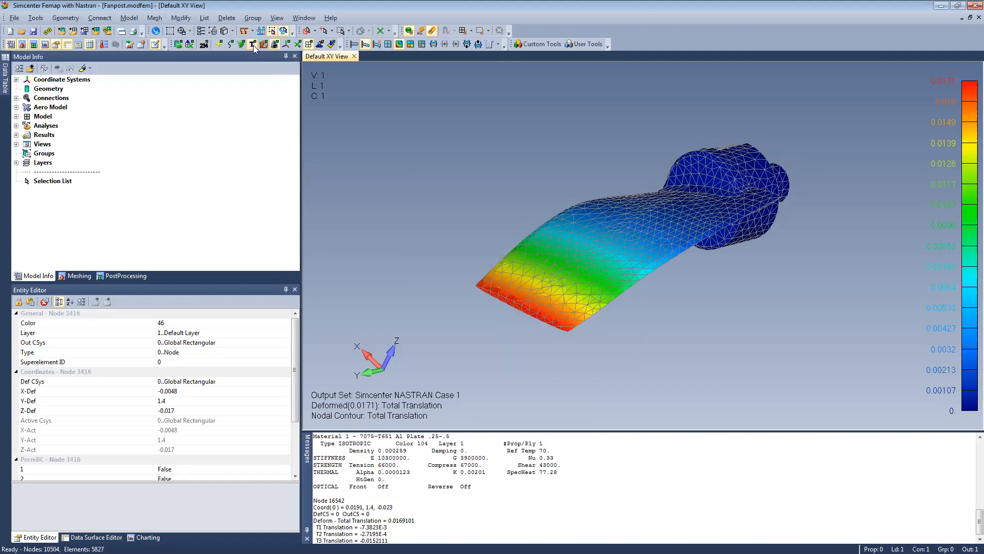